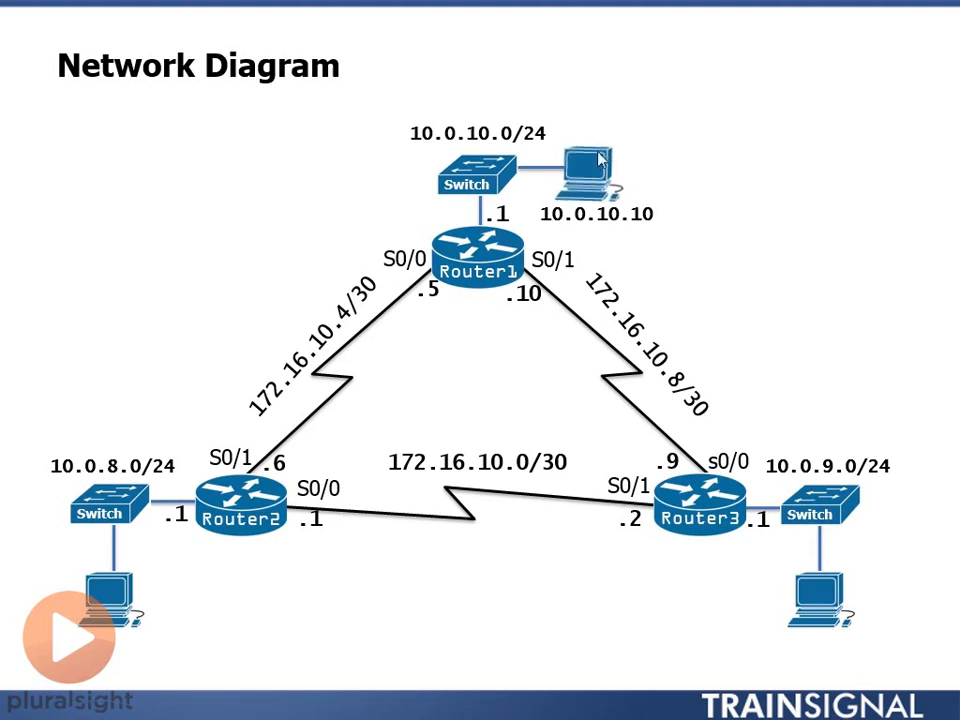
mouse_move(578, 100)
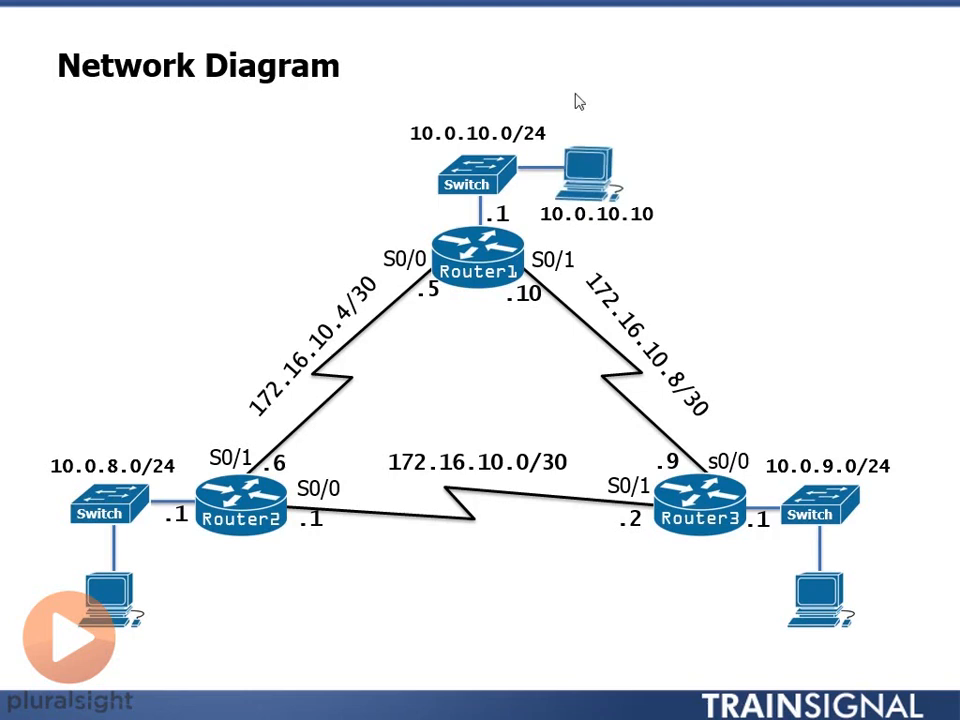
mouse_move(590, 164)
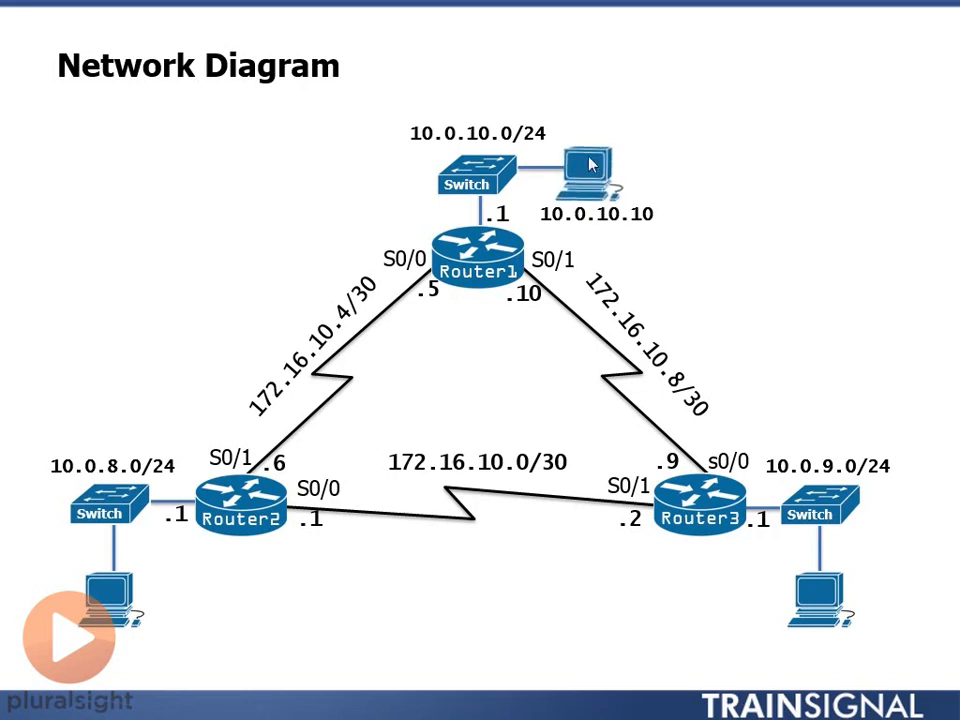
mouse_move(584, 164)
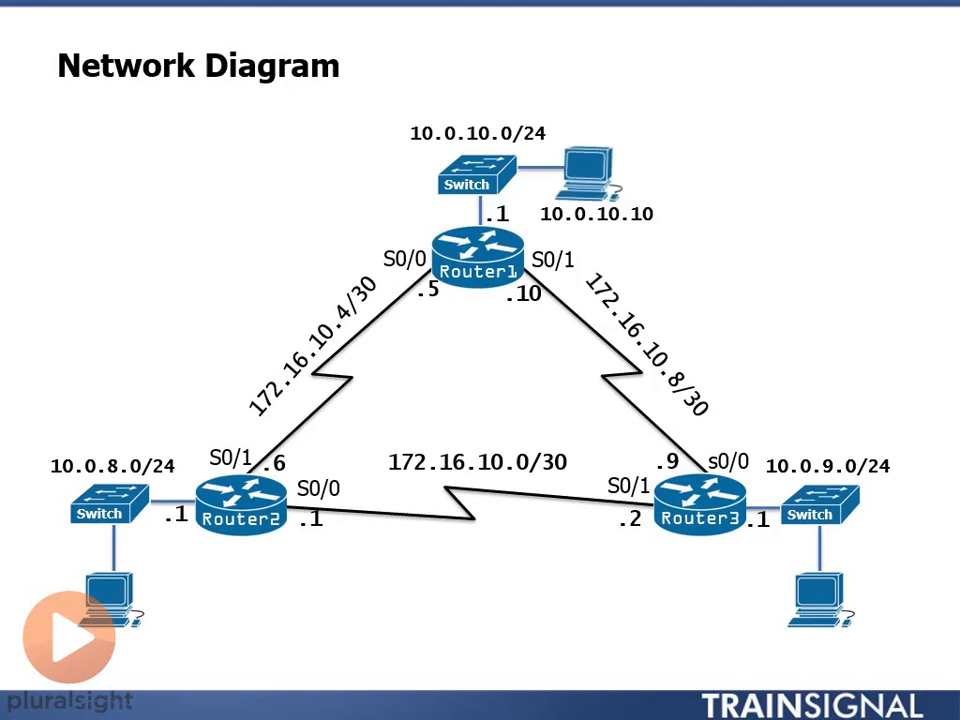
mouse_move(256, 348)
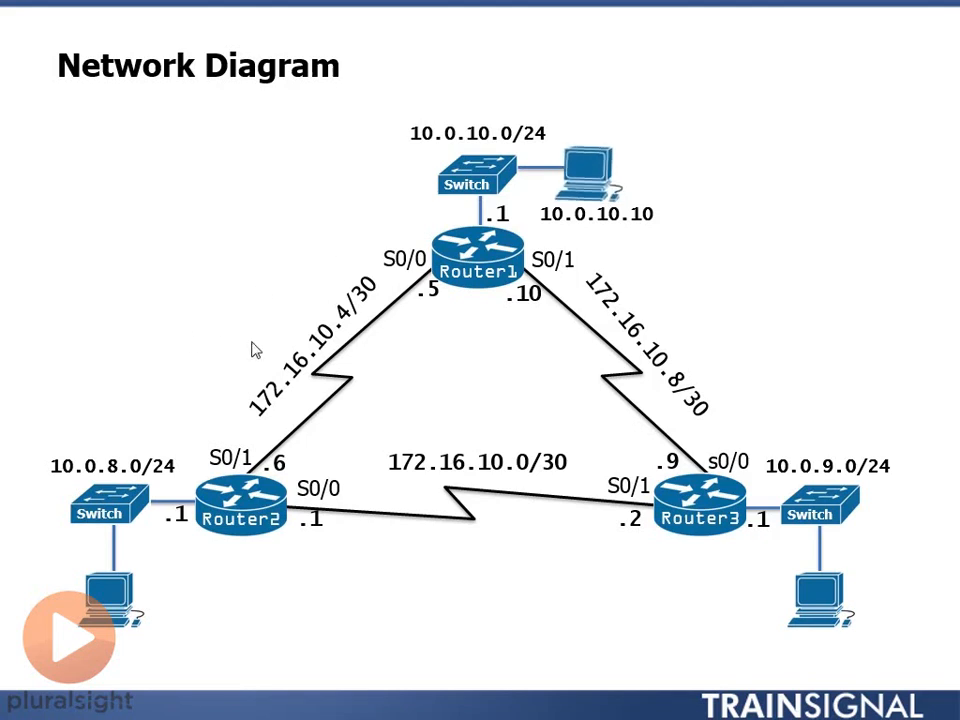
mouse_move(618, 272)
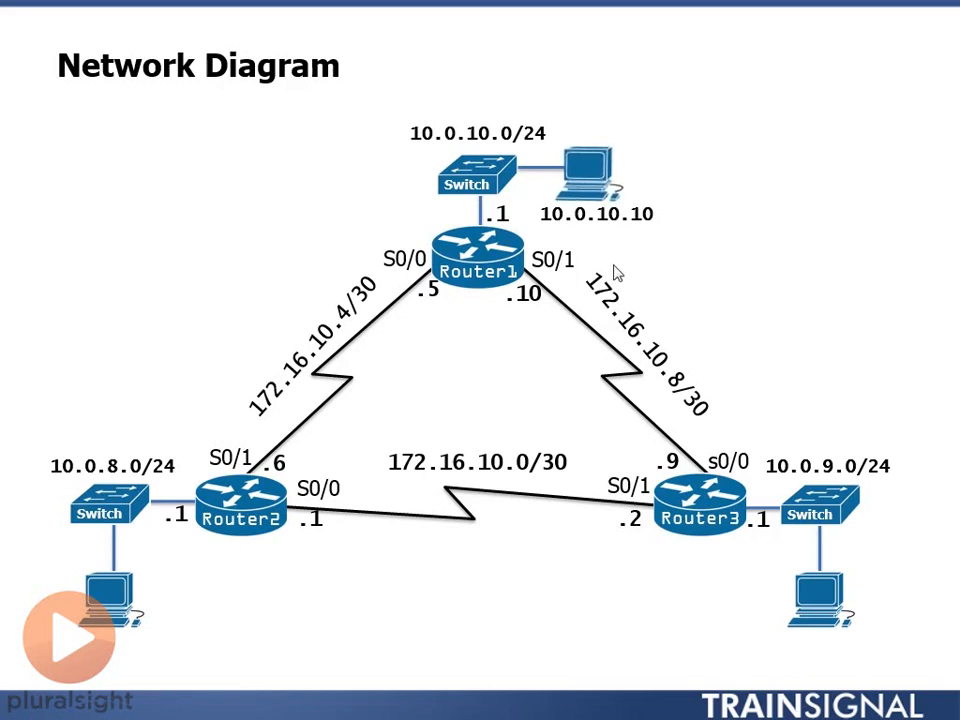
mouse_move(610, 576)
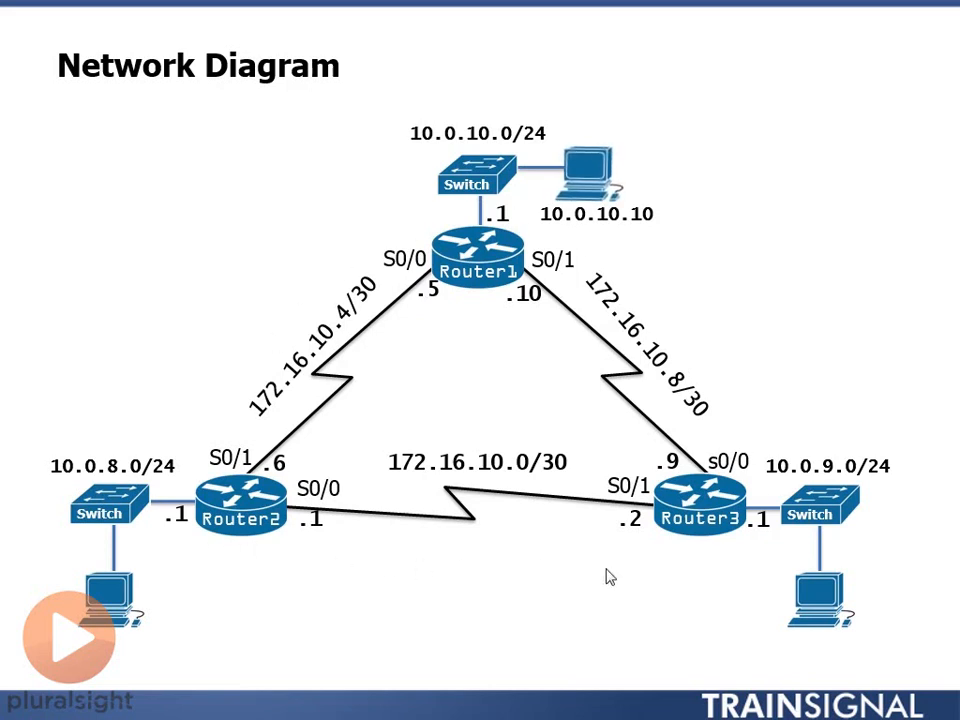
mouse_move(434, 284)
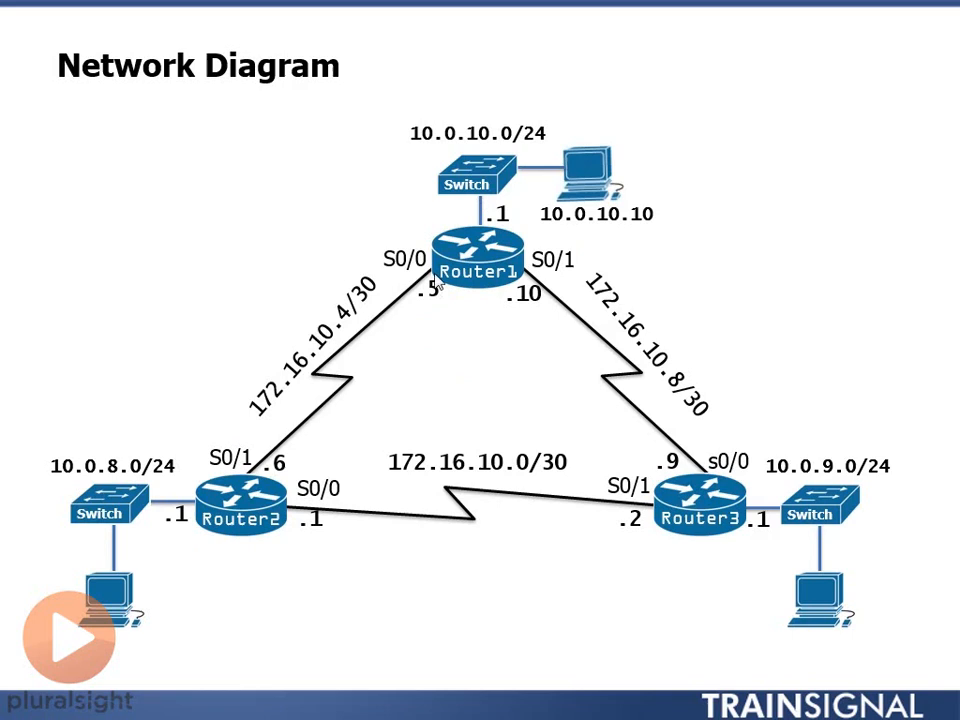